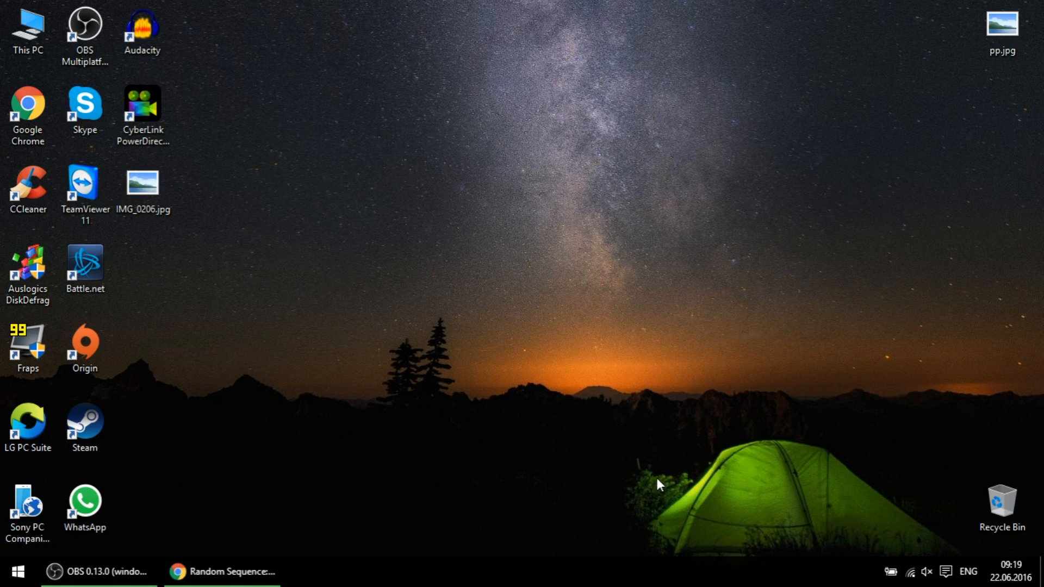
{"action": "mouse_move", "coordinate": [291, 488]}
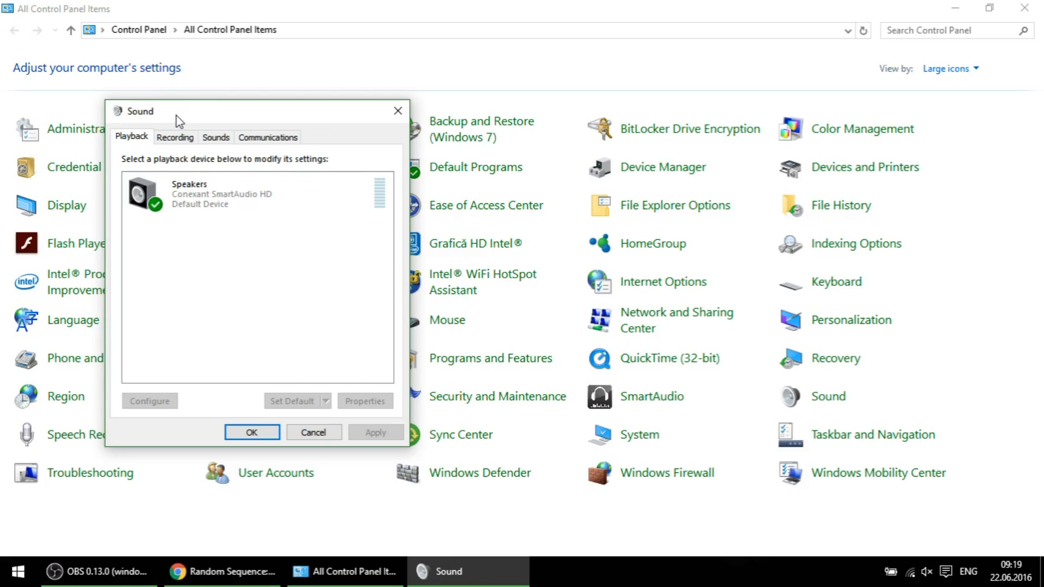
Close the Sound settings and scroll the Stereo Mixer blog post to its registry text
{"action": "left_click", "coordinate": [175, 137]}
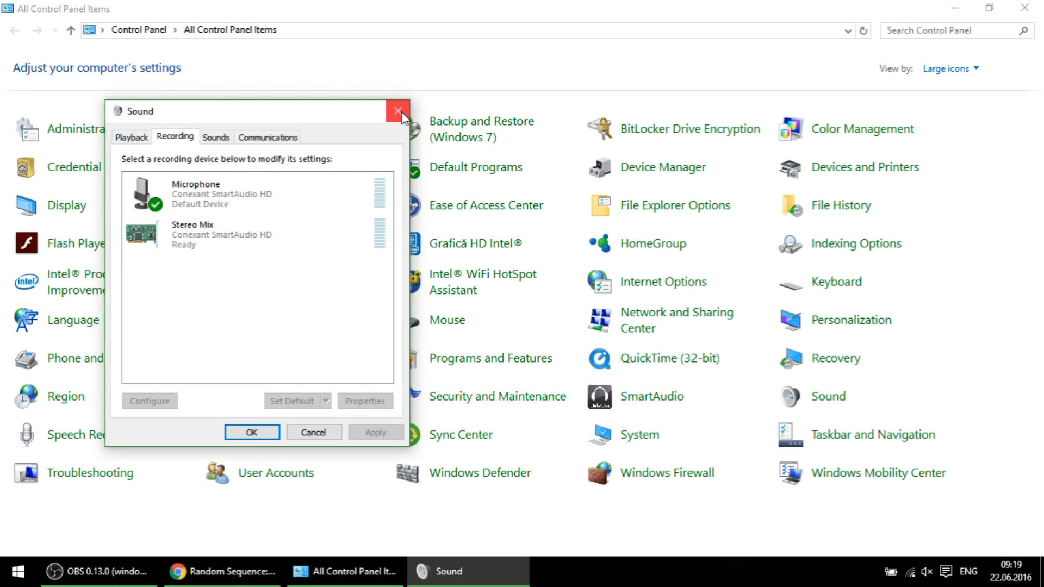
{"action": "left_click", "coordinate": [398, 111]}
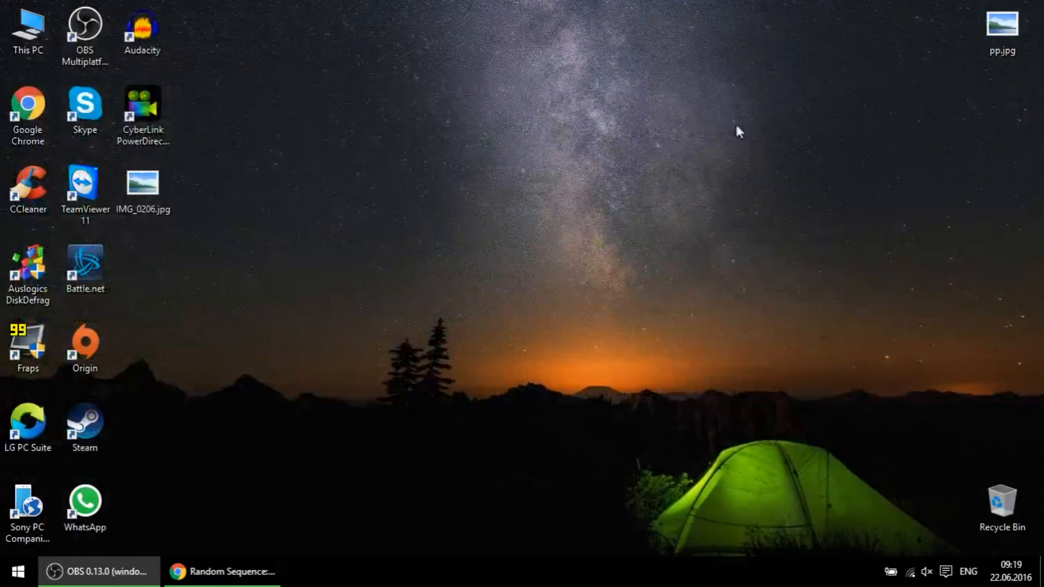
{"action": "left_click", "coordinate": [223, 571]}
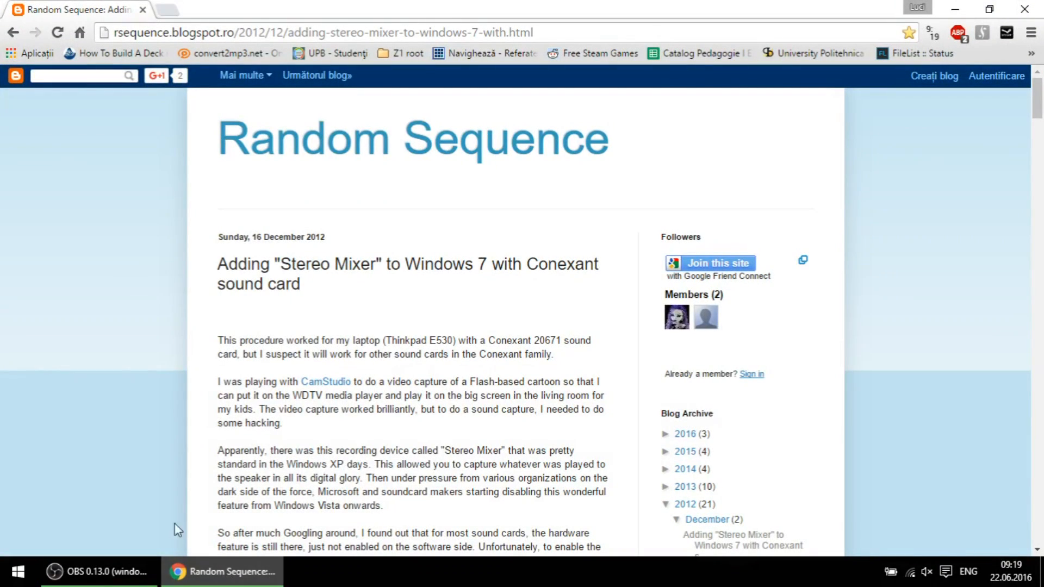
{"action": "mouse_move", "coordinate": [74, 362]}
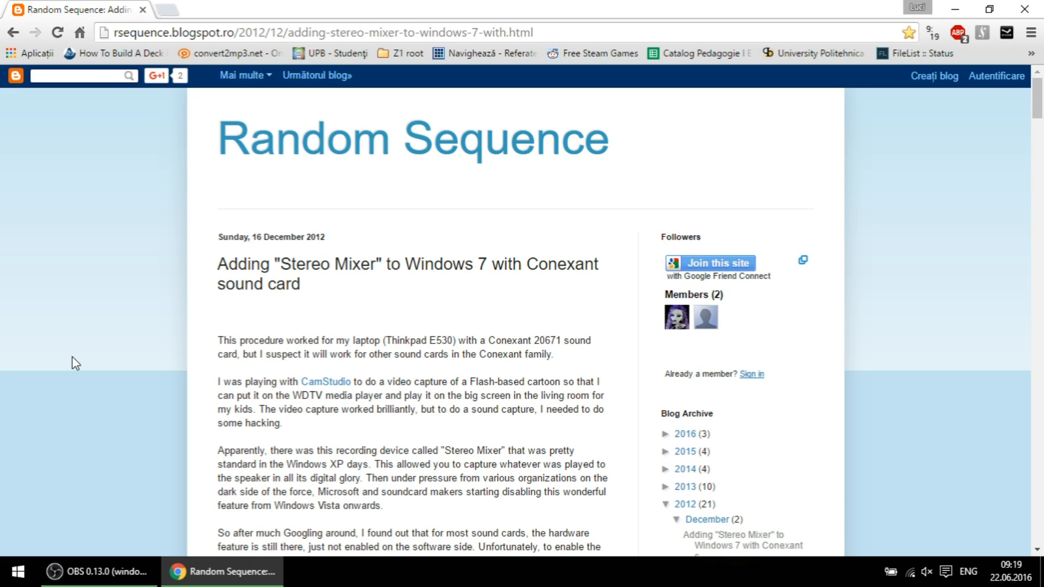
{"action": "mouse_move", "coordinate": [132, 370]}
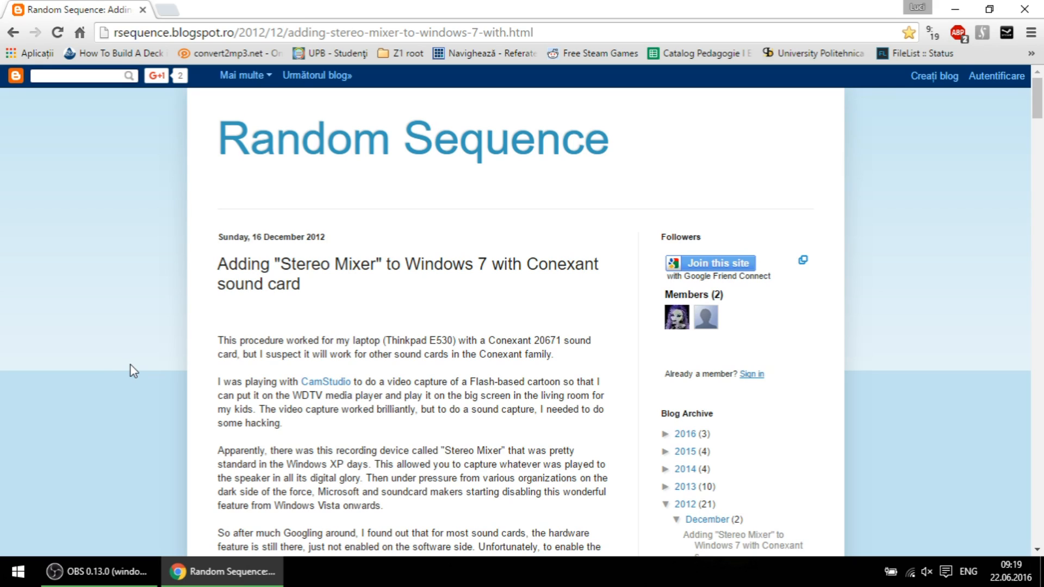
{"action": "mouse_move", "coordinate": [142, 351]}
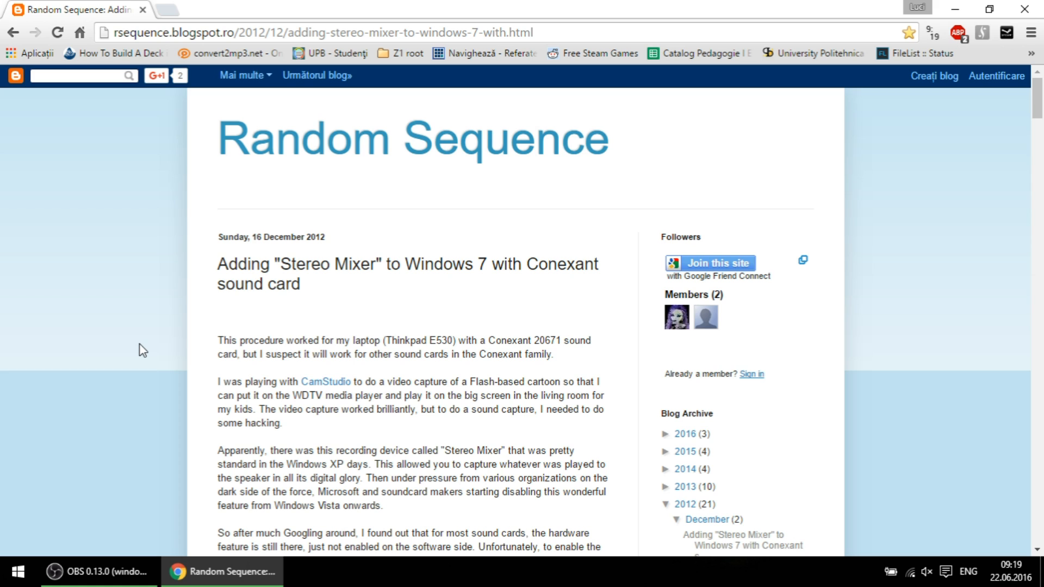
{"action": "scroll", "scroll_direction": "down", "scroll_amount": 3}
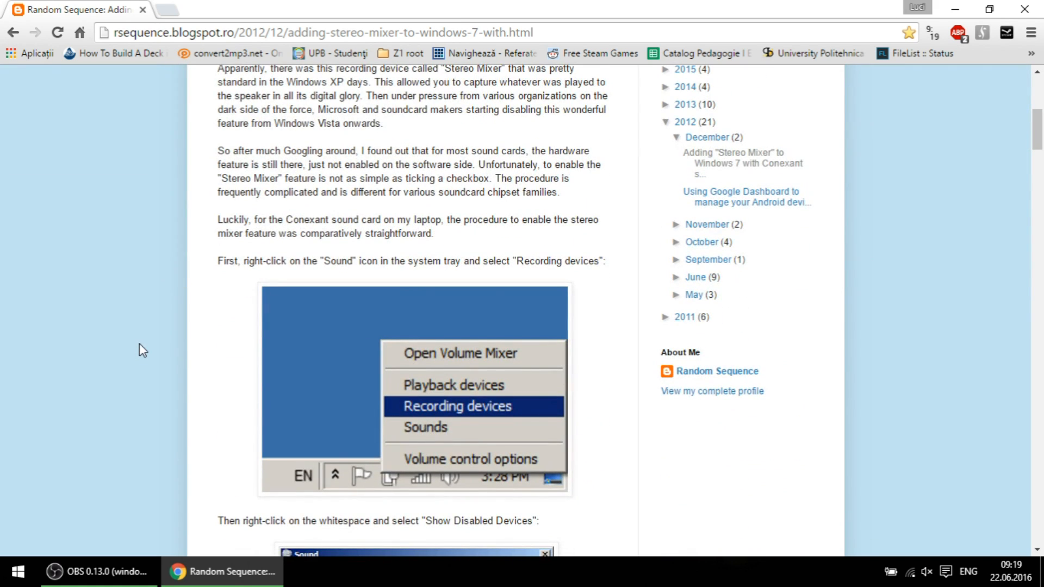
{"action": "scroll", "scroll_direction": "down", "scroll_amount": 3}
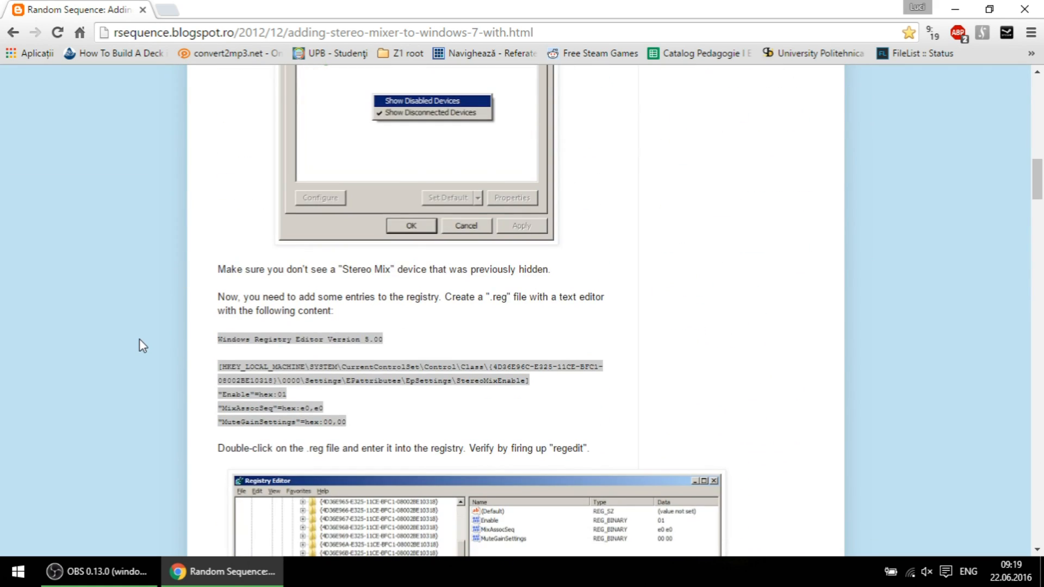
{"action": "left_click", "coordinate": [15, 571]}
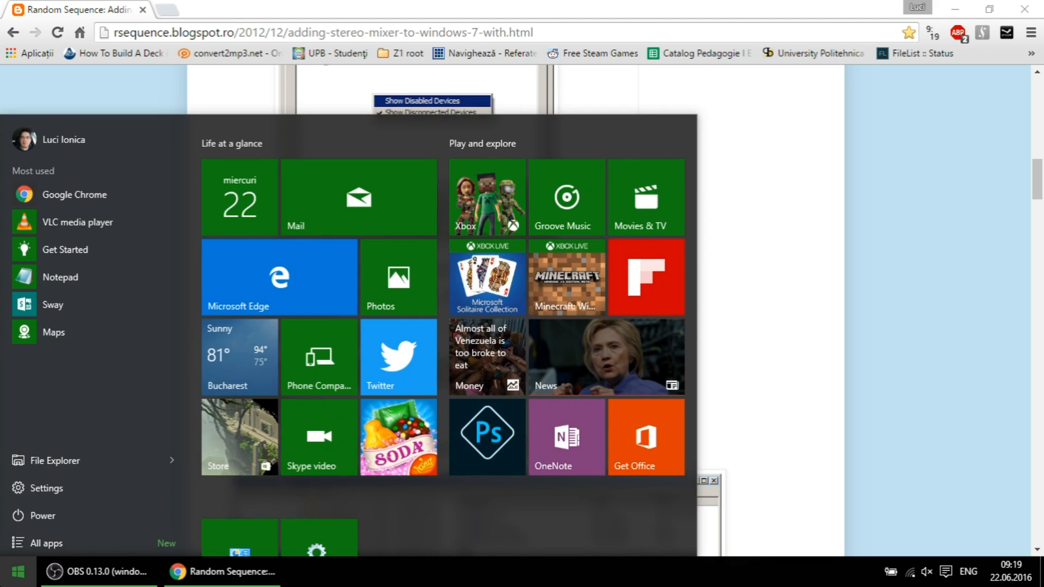
Paste the article's registry entries into Notepad and save them to the Desktop as 1
{"action": "type", "text": "note"}
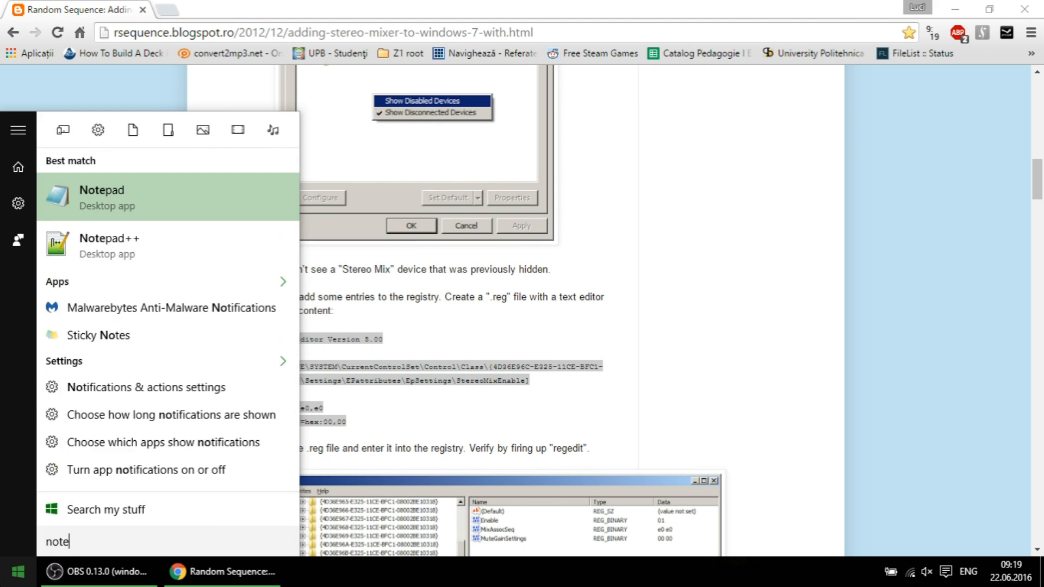
{"action": "left_click", "coordinate": [101, 196]}
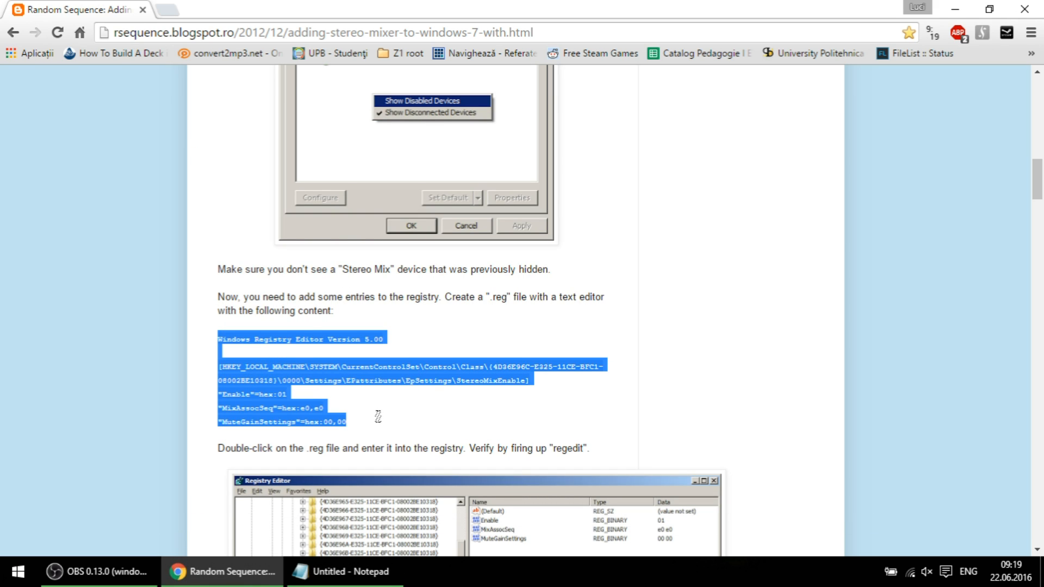
{"action": "right_click", "coordinate": [379, 417]}
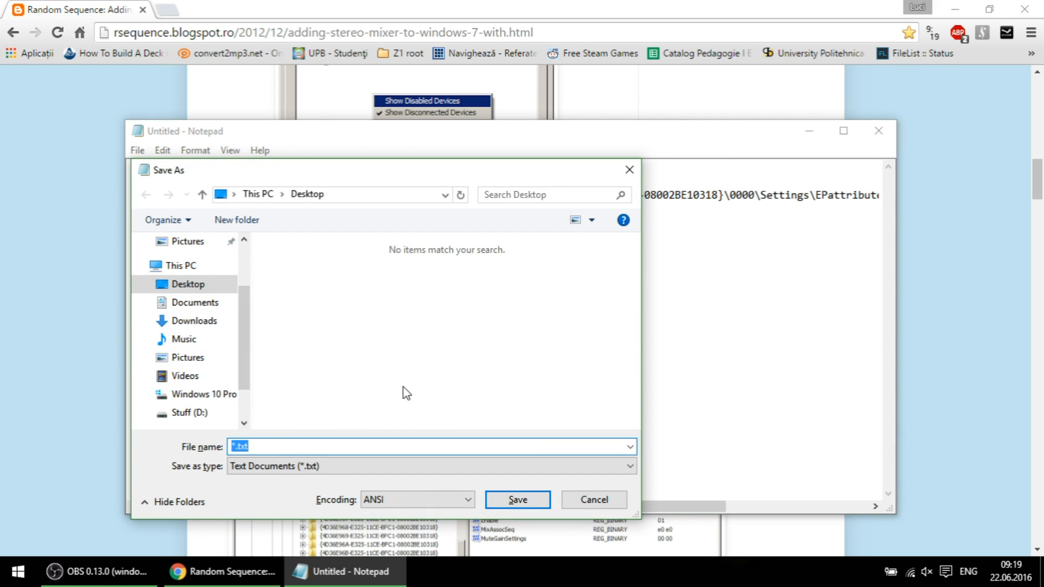
{"action": "type", "text": "1"}
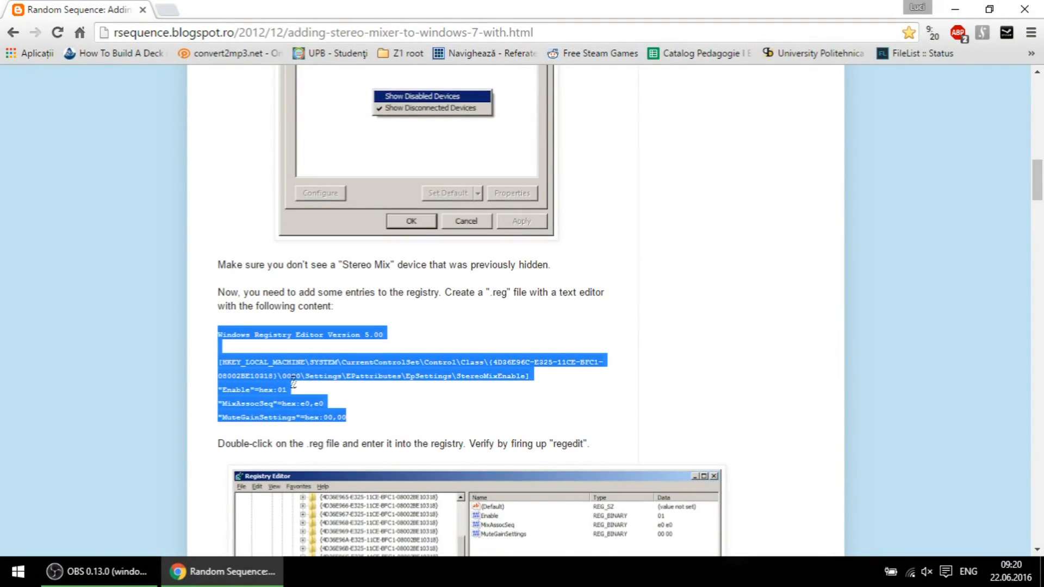
Put the ControlSet001 registry text into a new Notepad file saved as 2.reg
{"action": "scroll", "scroll_direction": "down", "scroll_amount": 3}
{"action": "type", "text": "note"}
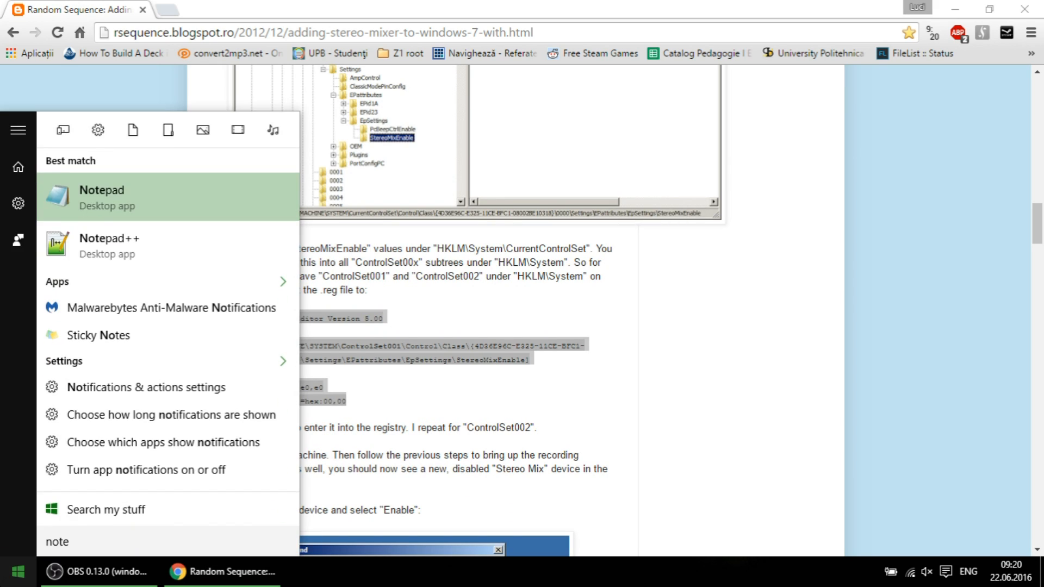
{"action": "left_click", "coordinate": [100, 196]}
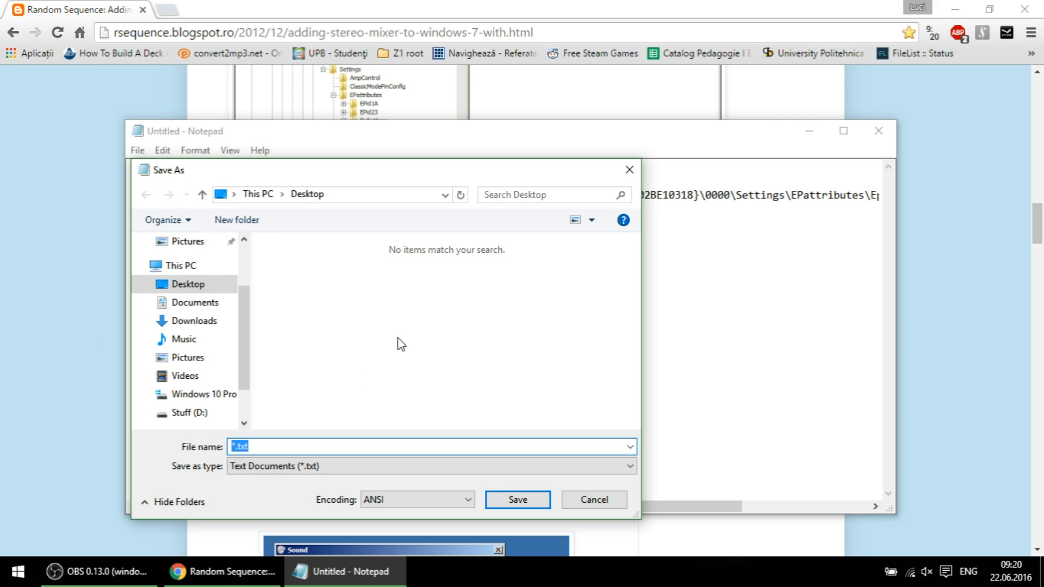
{"action": "type", "text": "2.reg"}
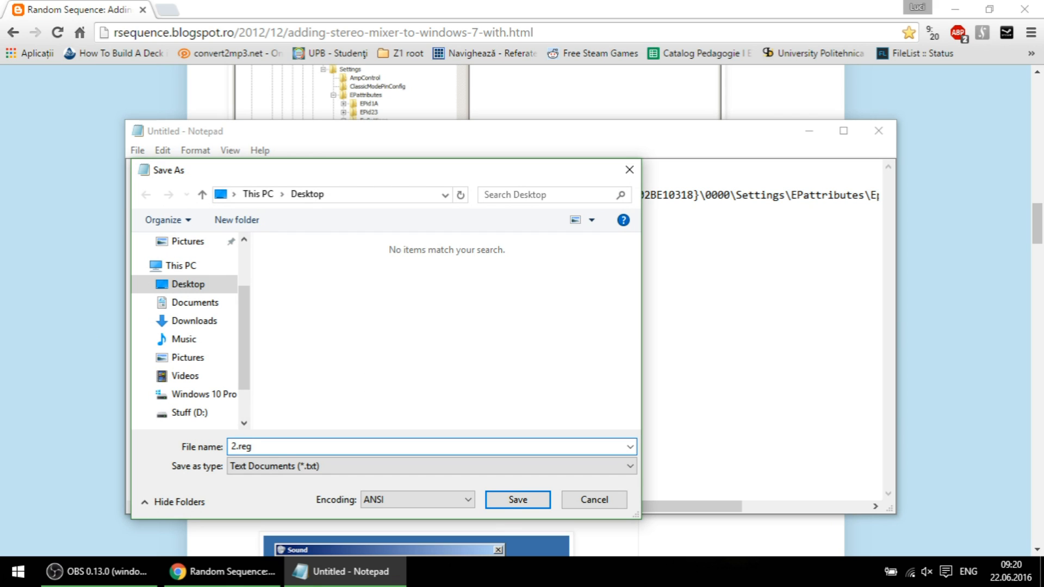
{"action": "left_click", "coordinate": [517, 500]}
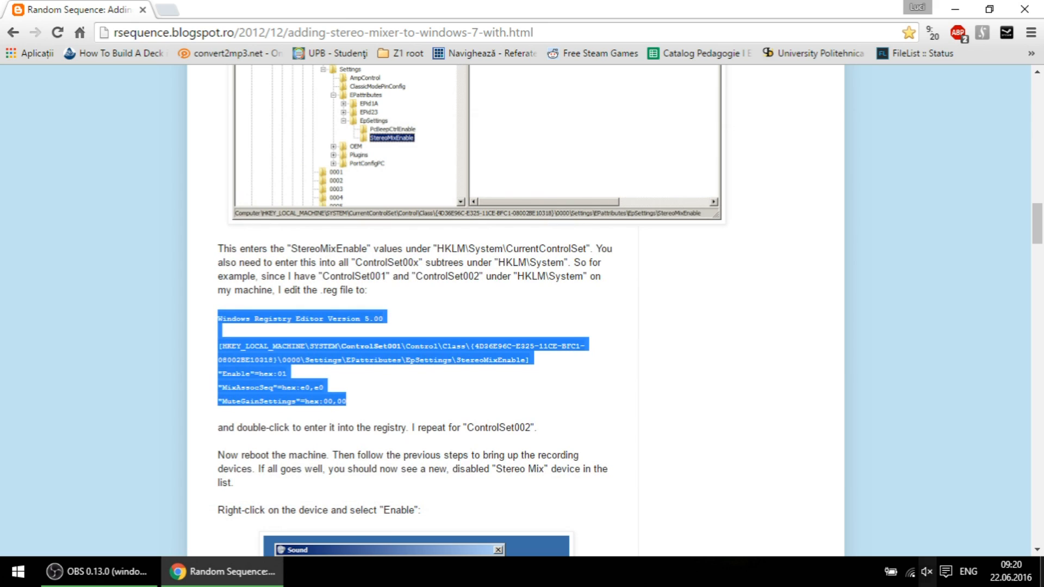
Change the registry path to ControlSet002 and save it on the Desktop as 3.reg
{"action": "left_click", "coordinate": [17, 571]}
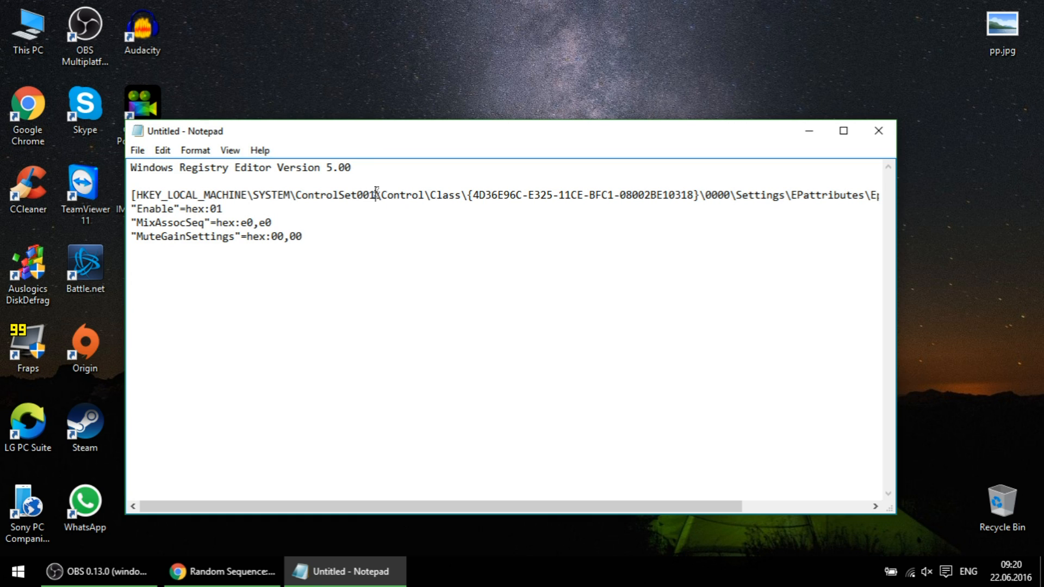
{"action": "type", "text": "2"}
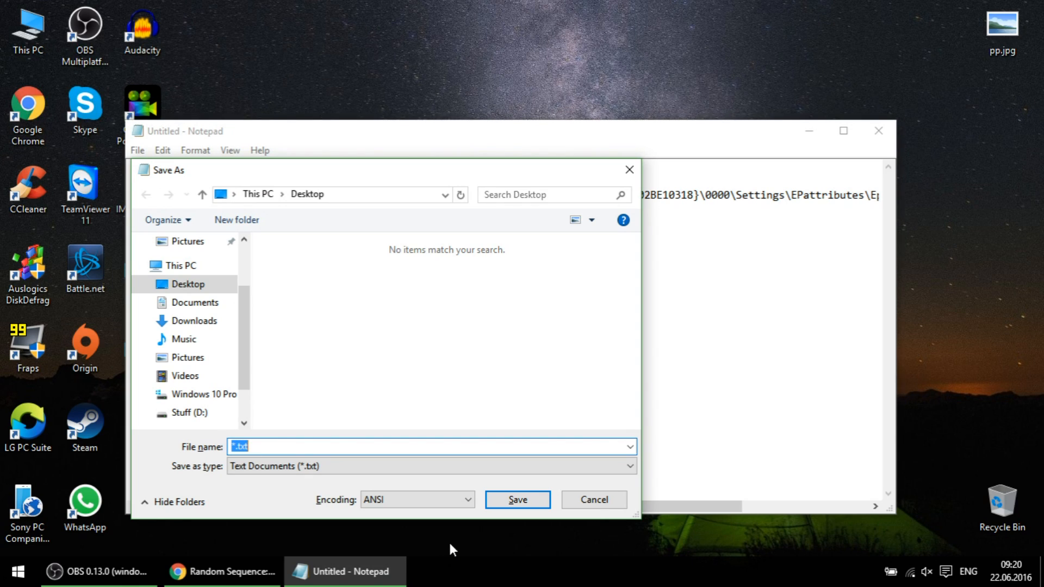
{"action": "type", "text": "3"}
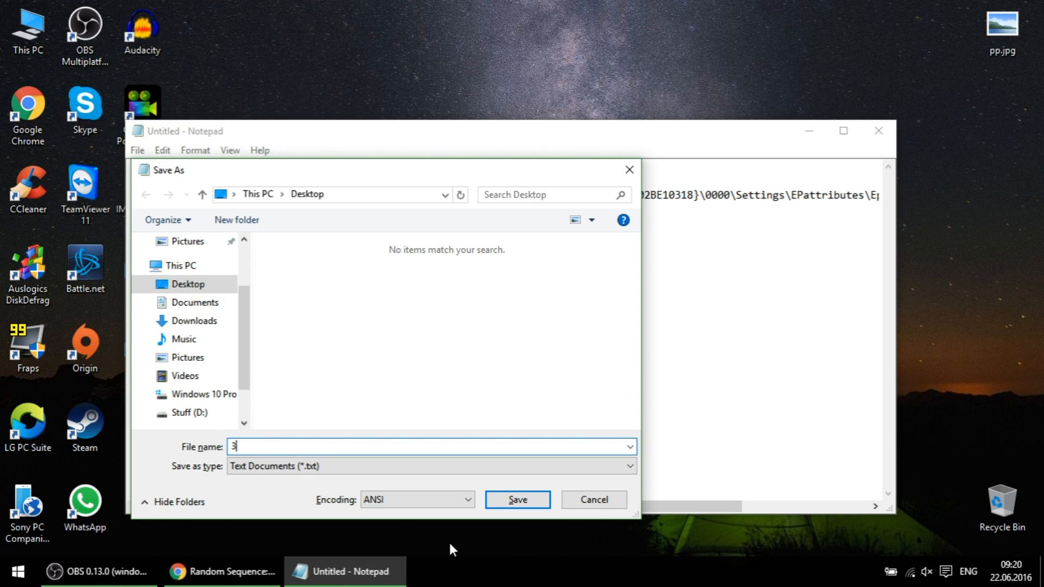
{"action": "left_click", "coordinate": [516, 499]}
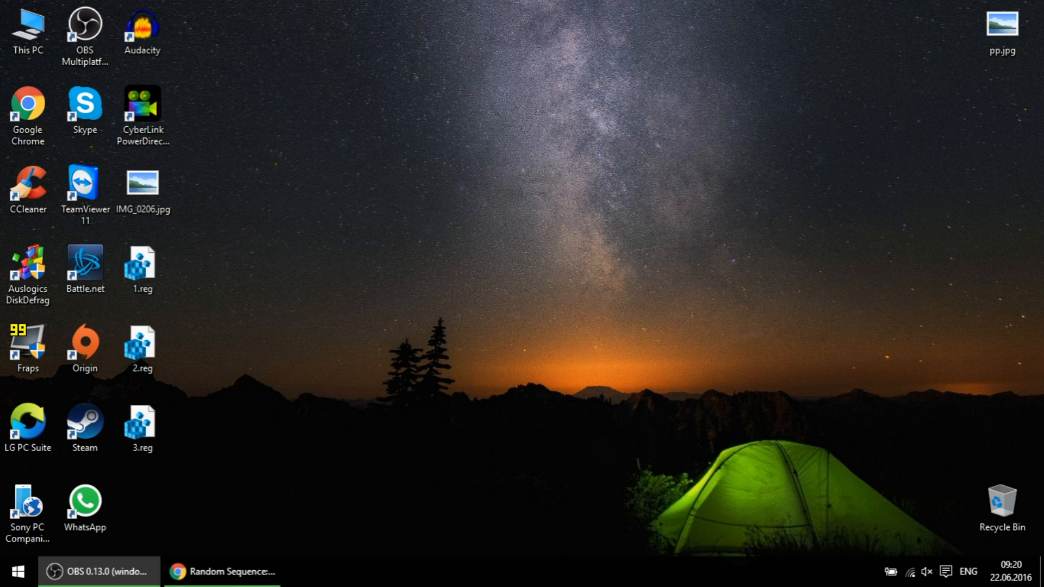
Open the Sound recording devices list, which now shows Stereo Mix
{"action": "left_click", "coordinate": [13, 570]}
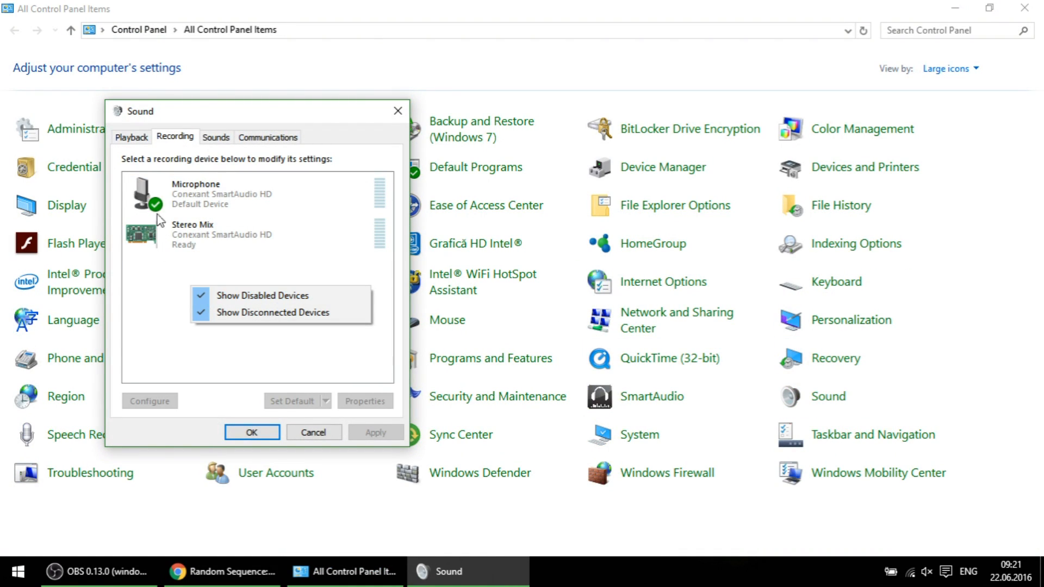
{"action": "mouse_move", "coordinate": [232, 287]}
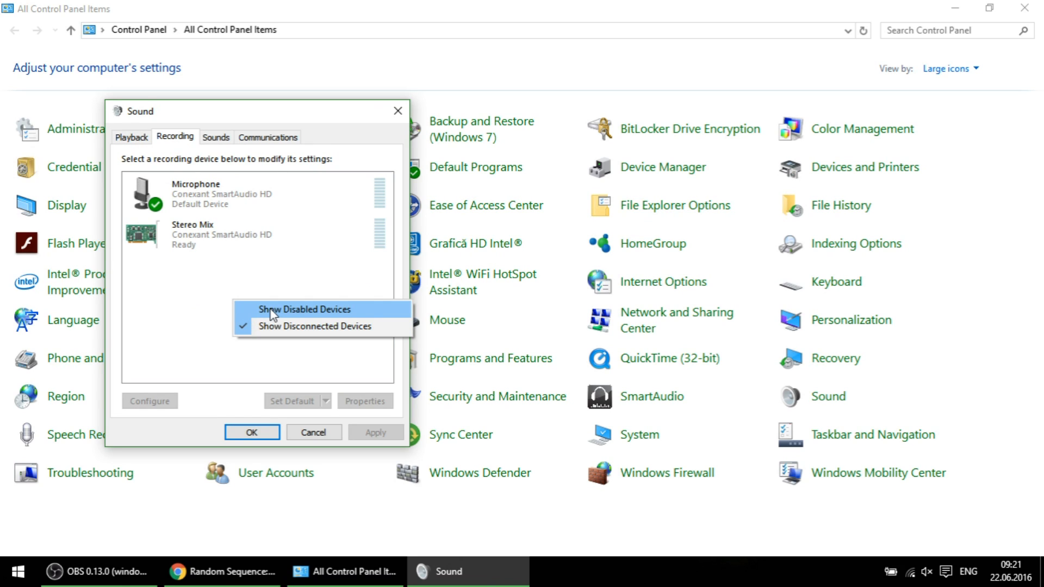
{"action": "mouse_move", "coordinate": [301, 313]}
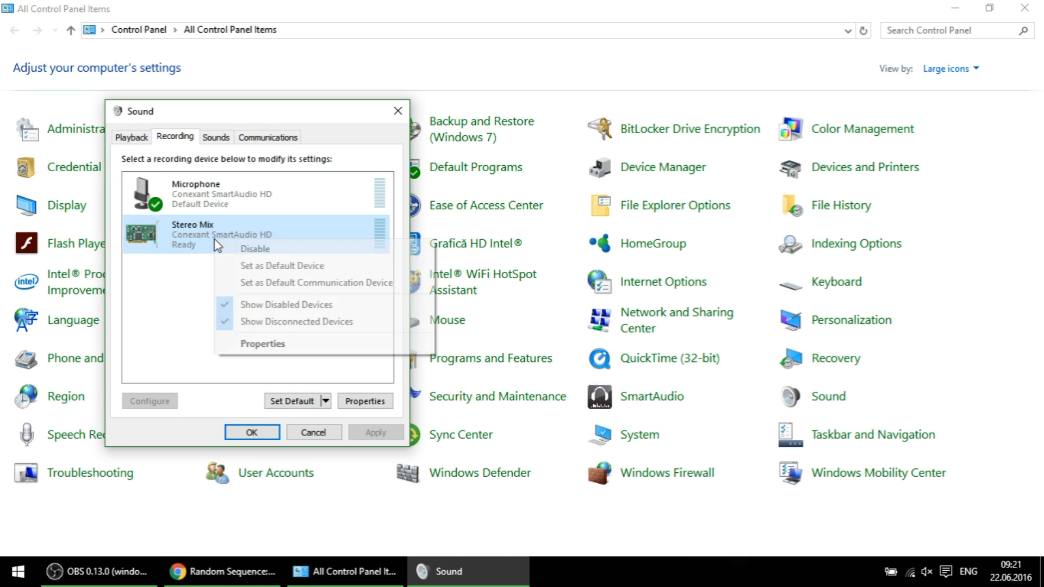
Disable Stereo Mix, then re-enable it from its right-click menu
{"action": "left_click", "coordinate": [254, 249]}
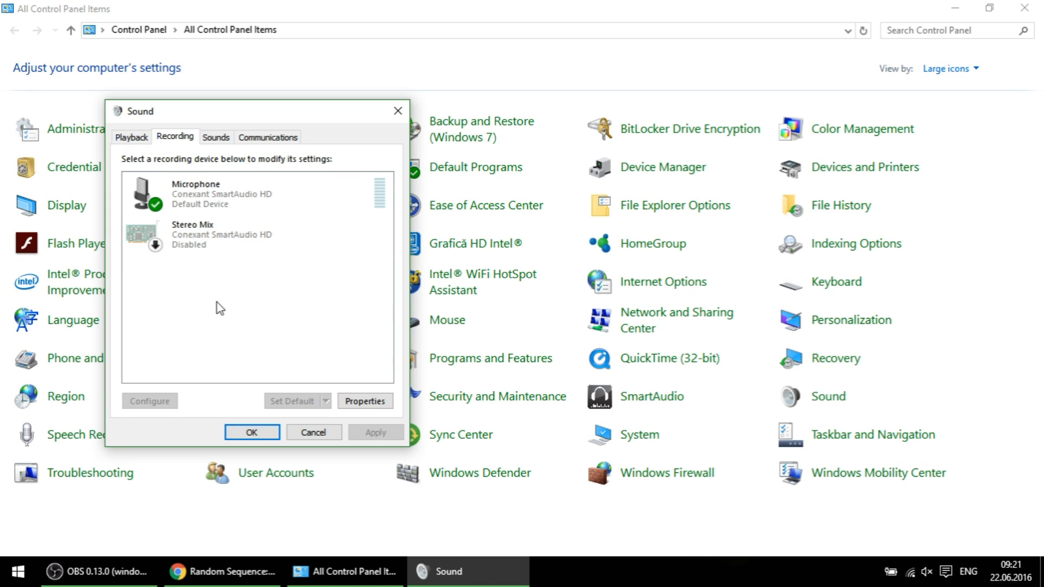
{"action": "right_click", "coordinate": [200, 235]}
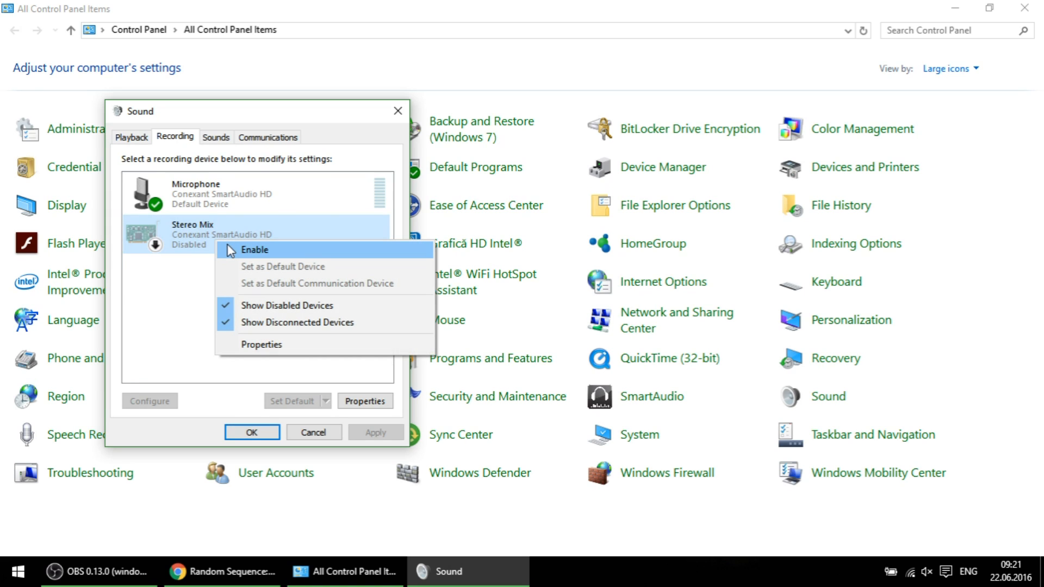
{"action": "left_click", "coordinate": [254, 249]}
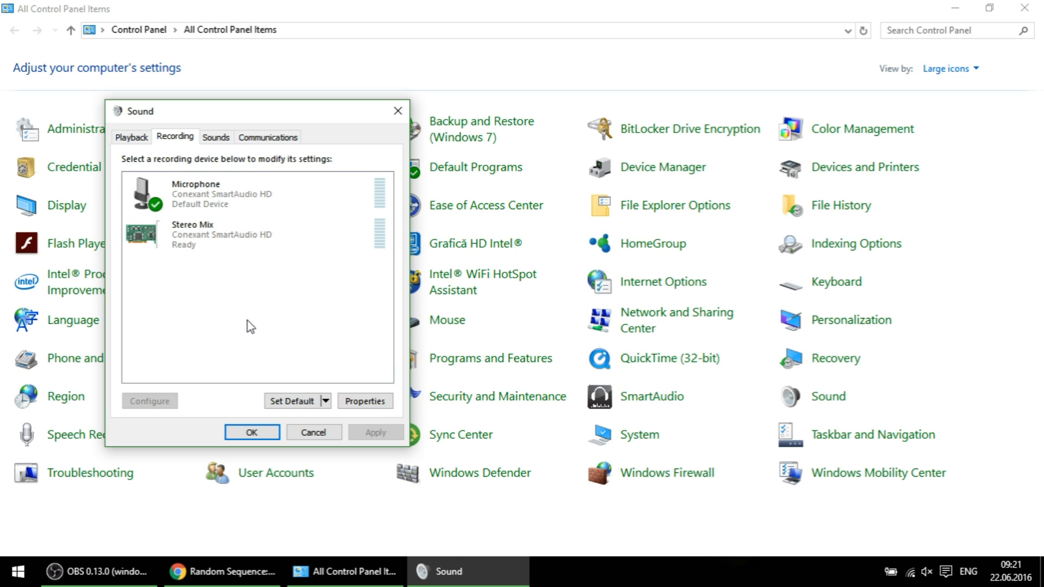
{"action": "mouse_move", "coordinate": [263, 340]}
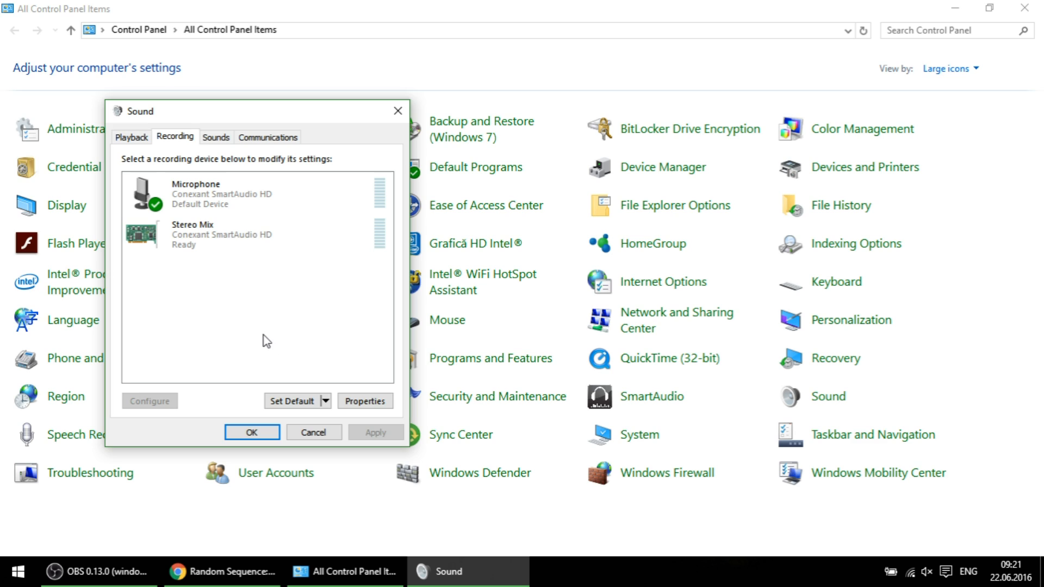